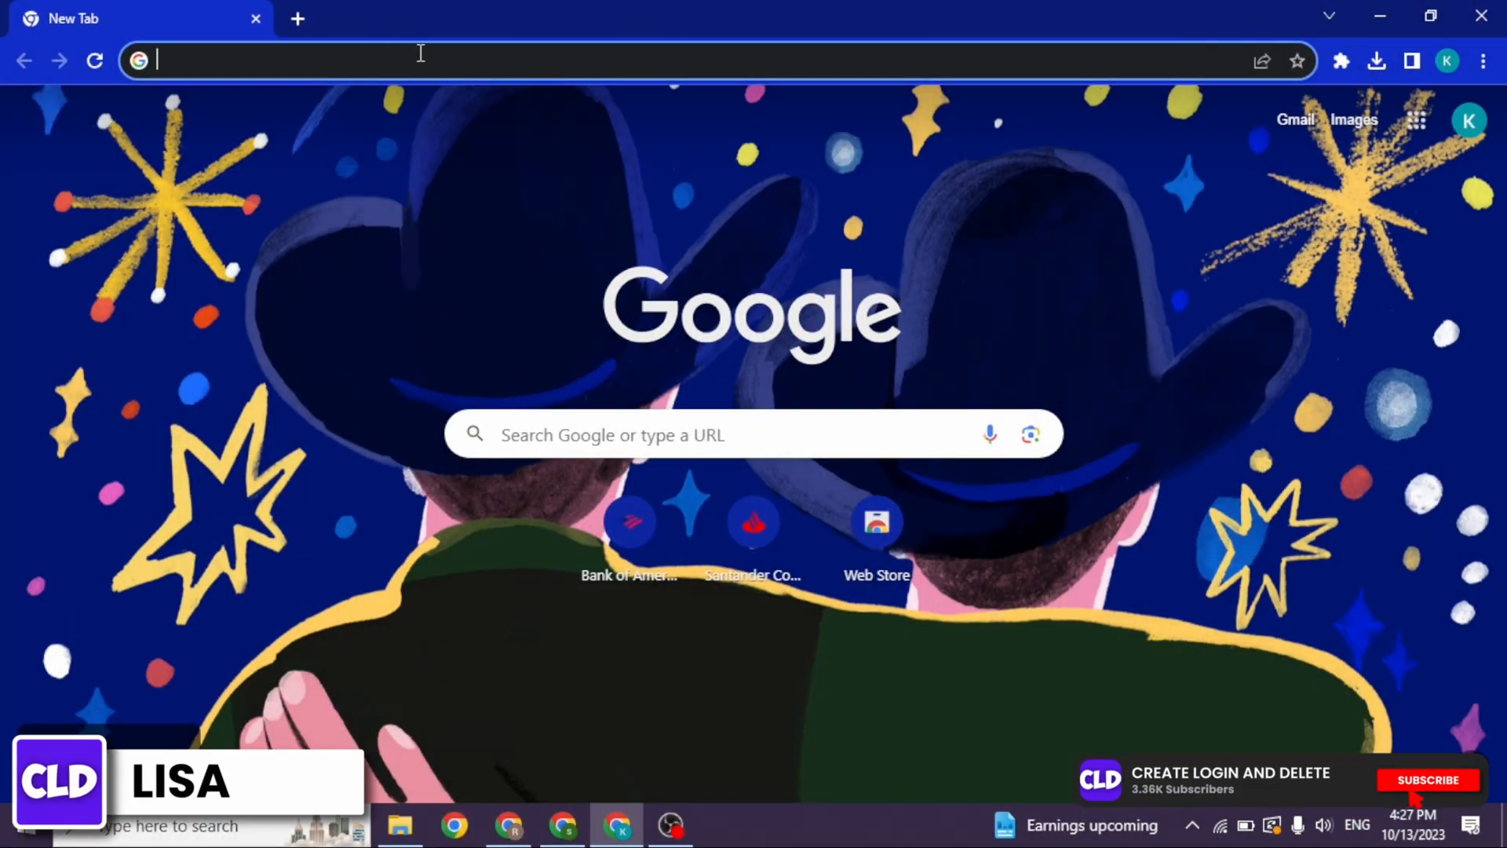
Search Google for "Twitch download pc" from the Chrome address bar
{"action": "type", "text": "Twitch download pc"}
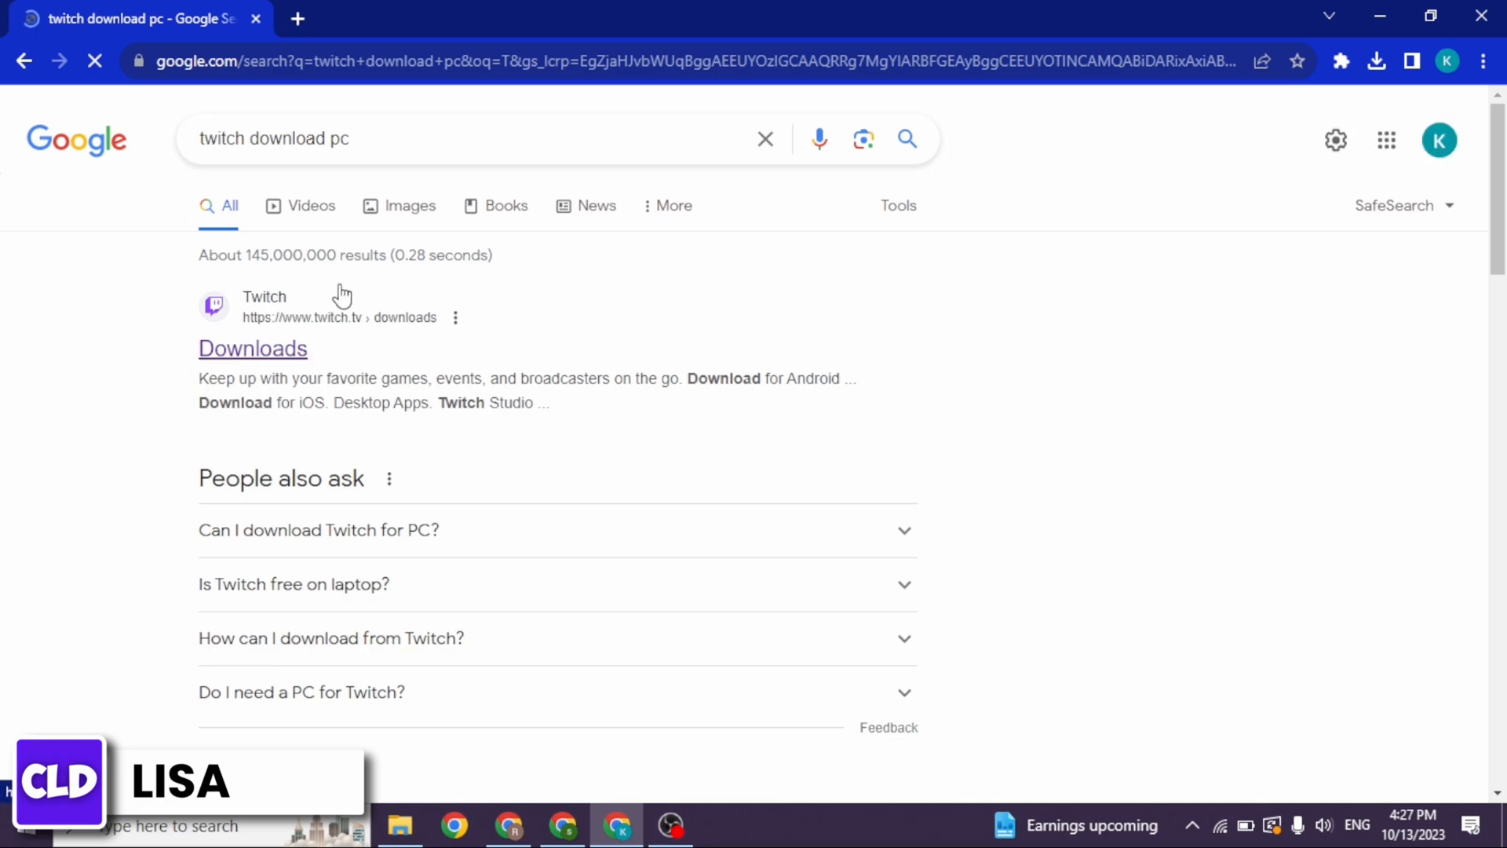
Open the twitch.tv Downloads result from the Google search results
{"action": "left_click", "coordinate": [253, 348]}
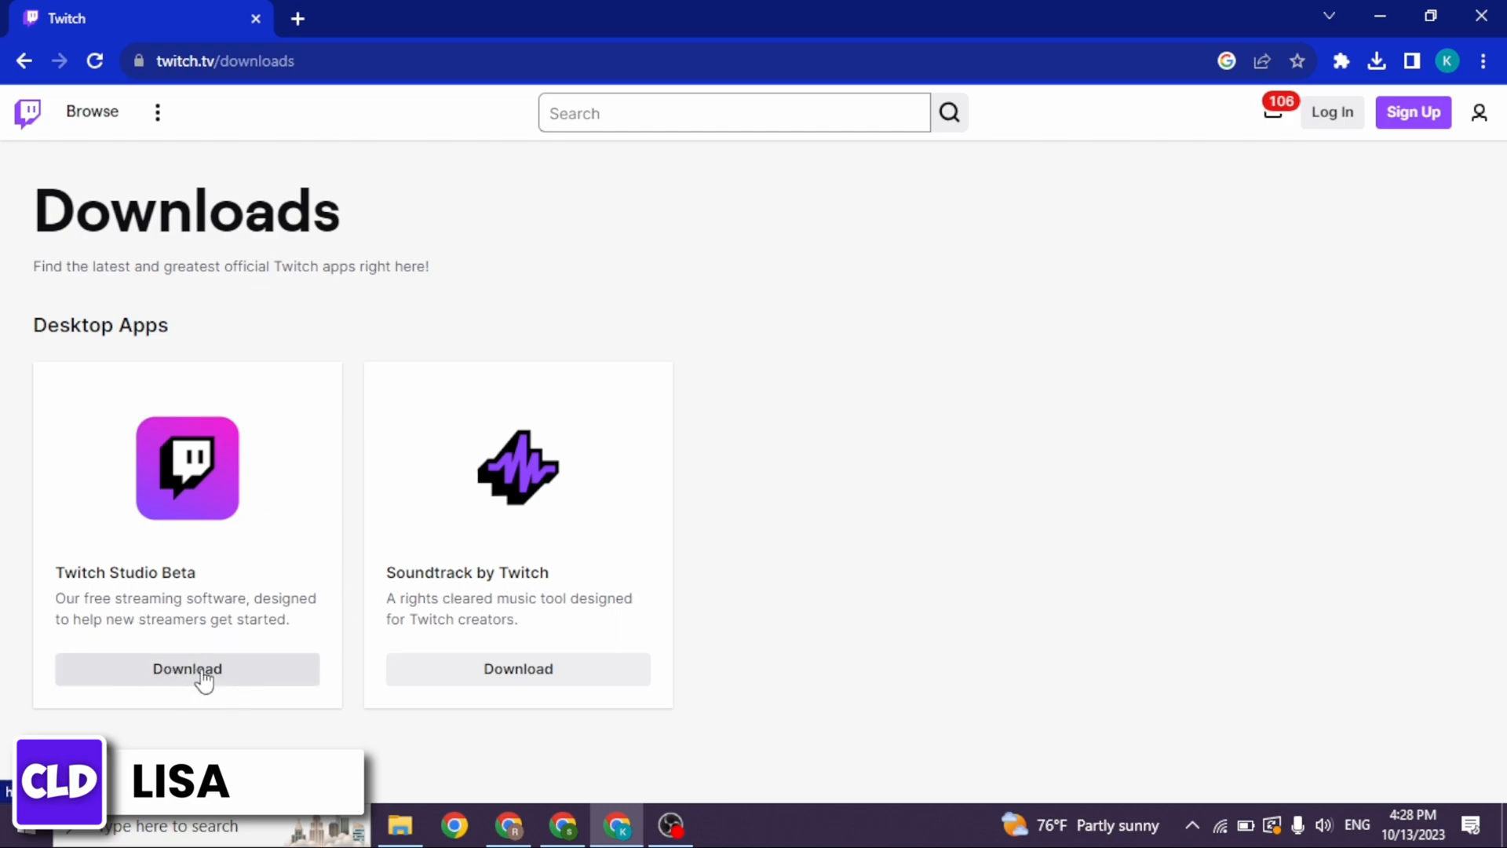
Download Twitch Studio Beta from the Downloads page and show recent downloads
{"action": "left_click", "coordinate": [187, 668]}
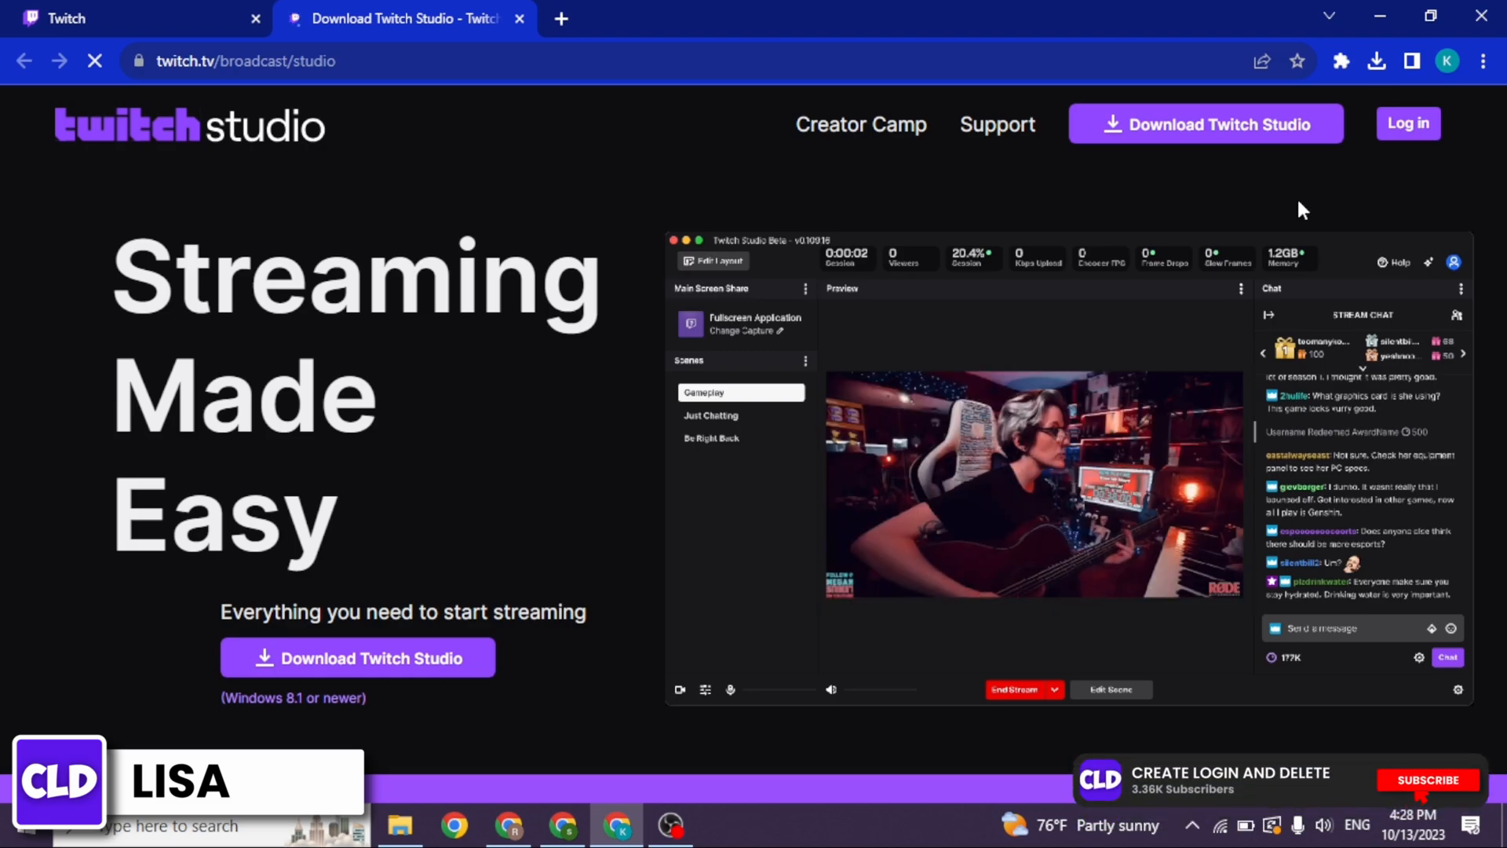
{"action": "left_click", "coordinate": [1428, 780]}
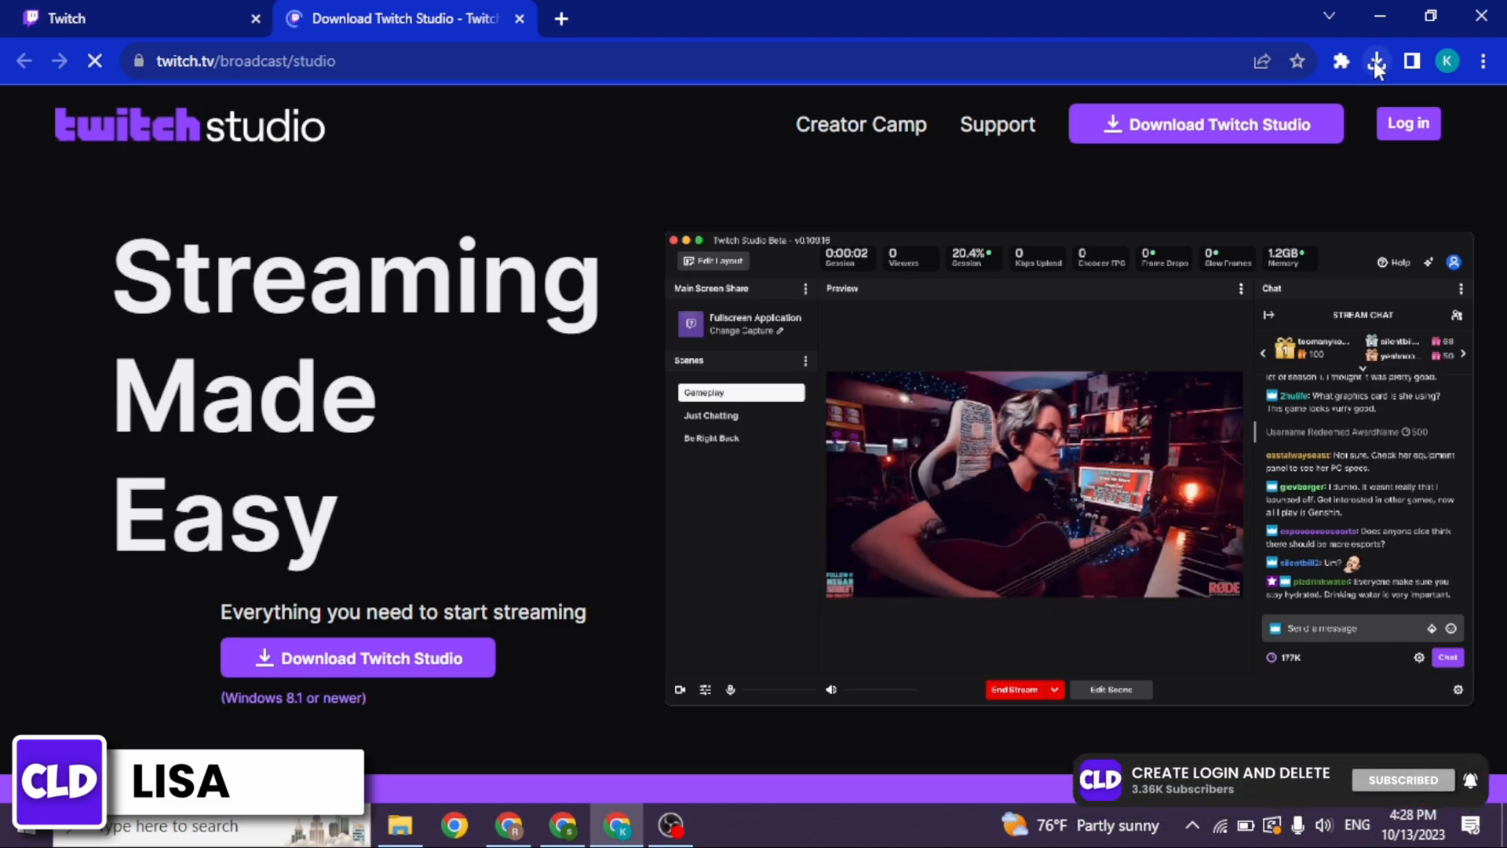
Run the downloaded Twitch Studio setup file and start the Install
{"action": "left_click", "coordinate": [1376, 60]}
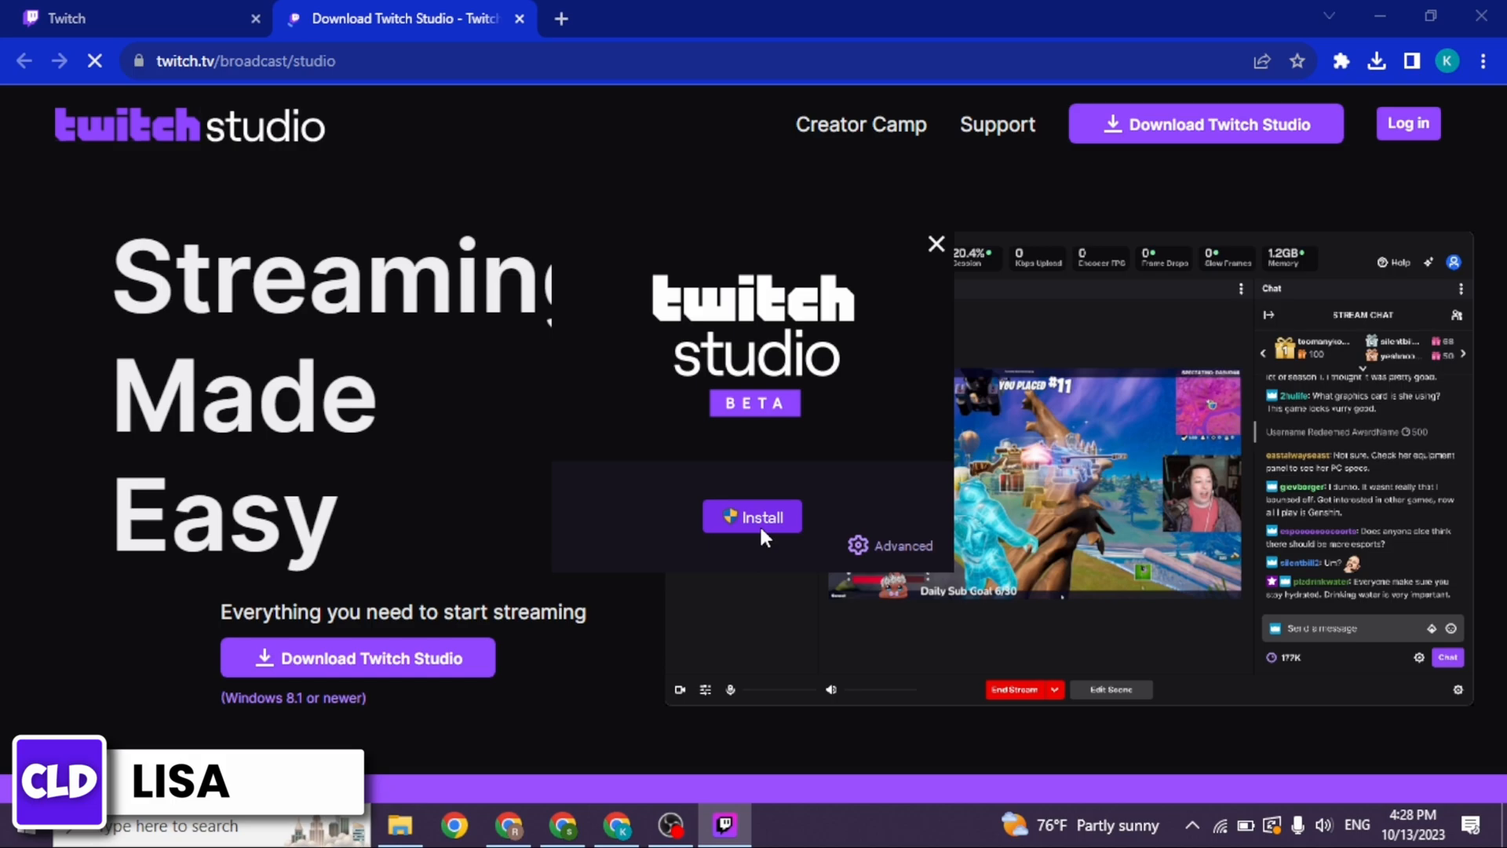
{"action": "left_click", "coordinate": [753, 517]}
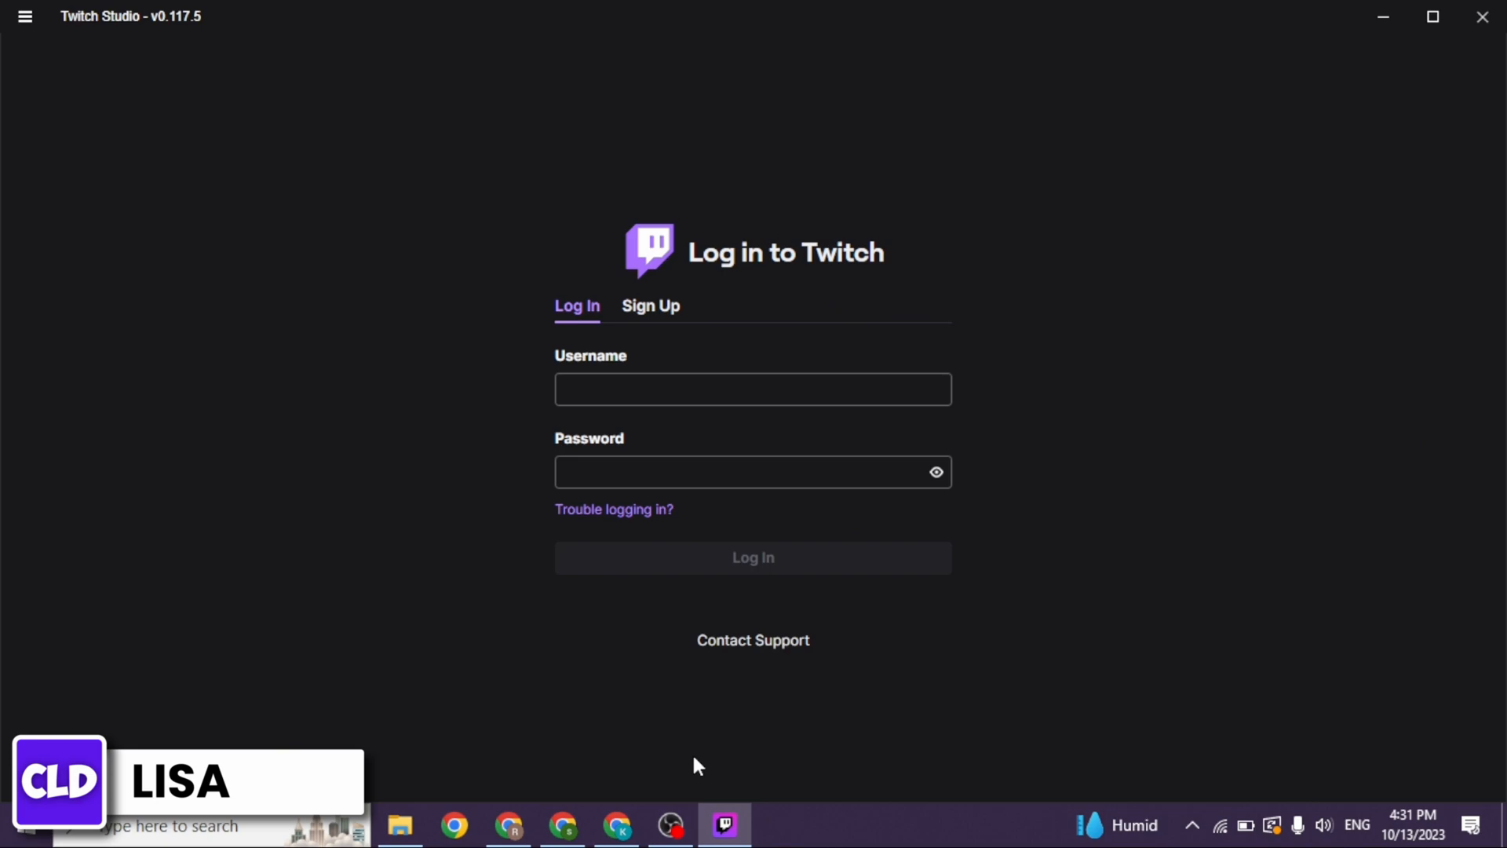
Let the Twitch Studio installation complete until the Log in to Twitch screen appears
{"action": "left_click", "coordinate": [753, 389]}
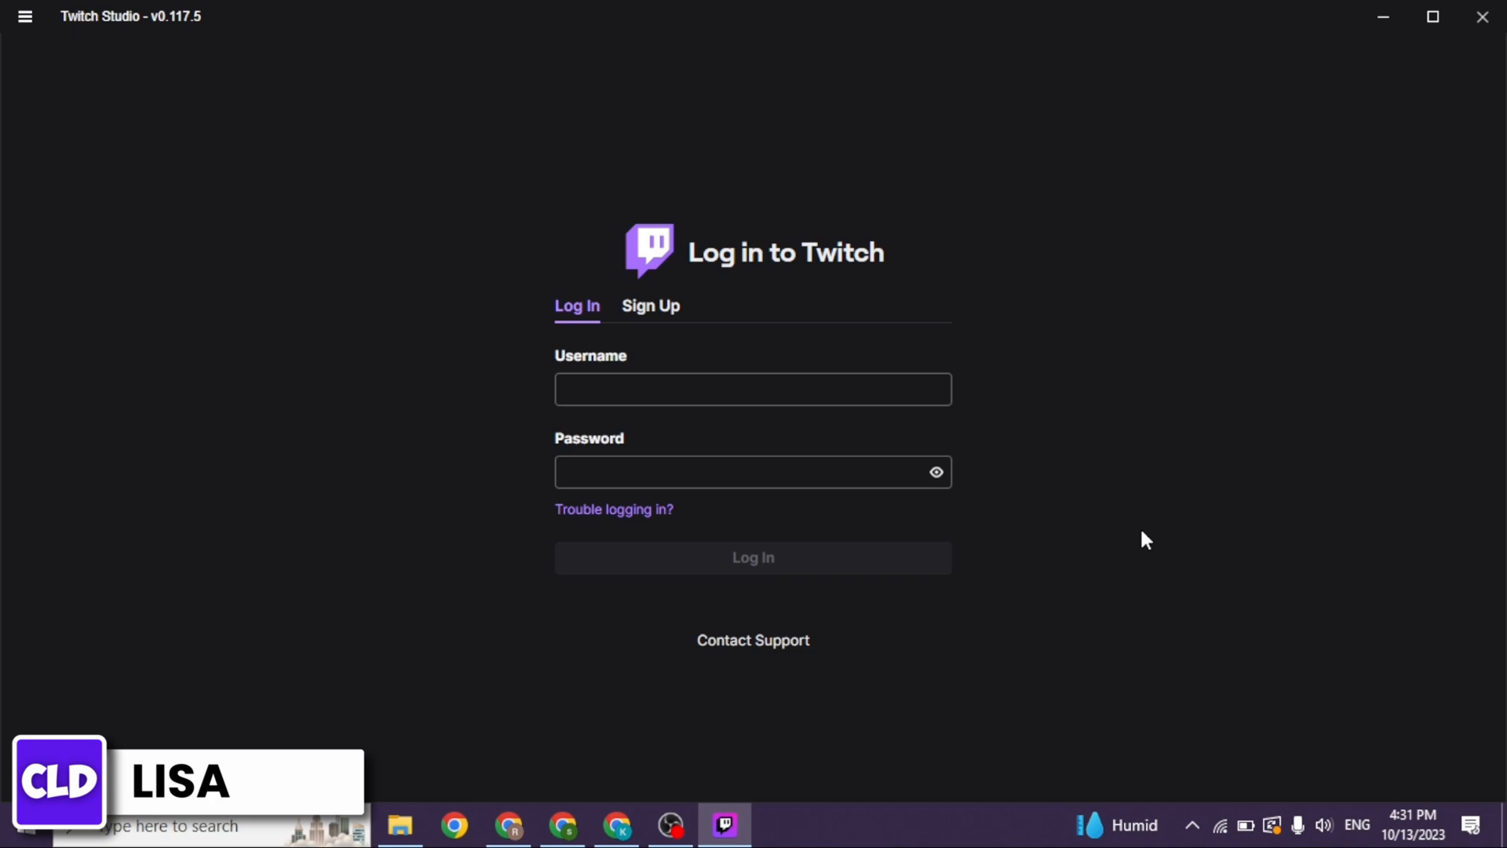
{"action": "mouse_move", "coordinate": [805, 467]}
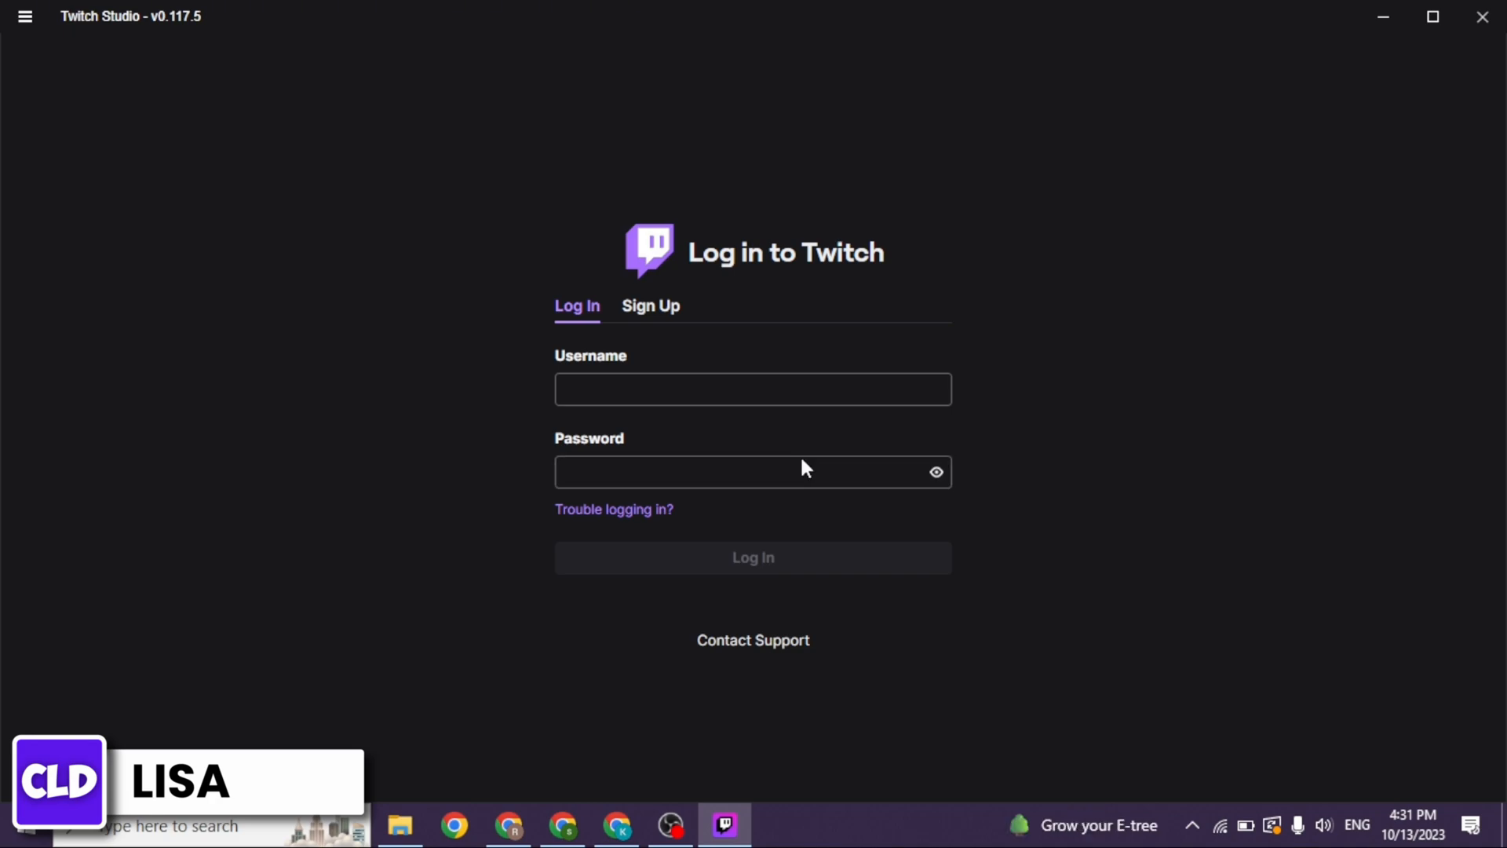
{"action": "mouse_move", "coordinate": [804, 361]}
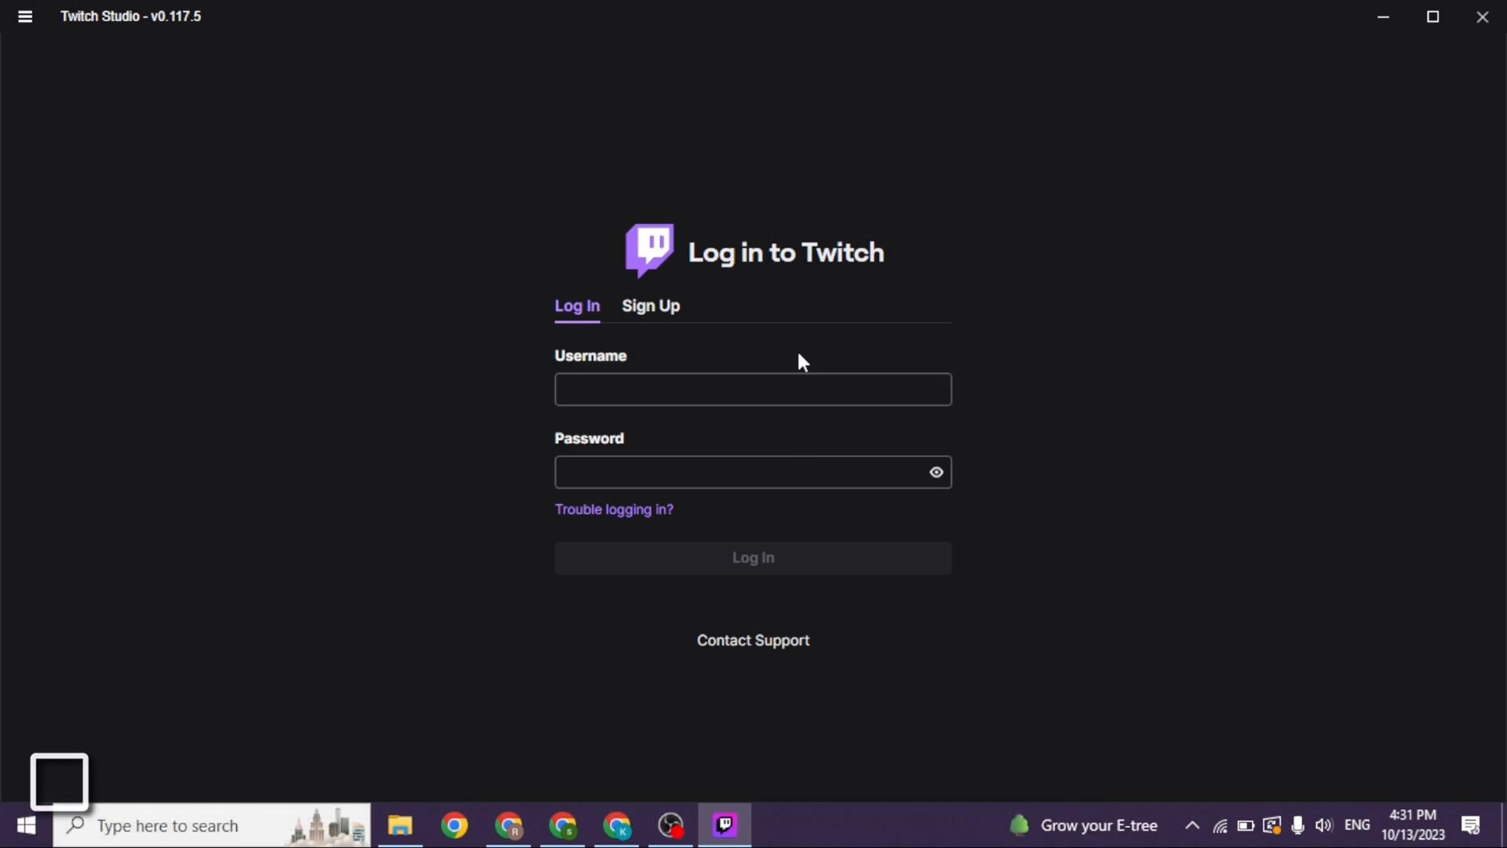